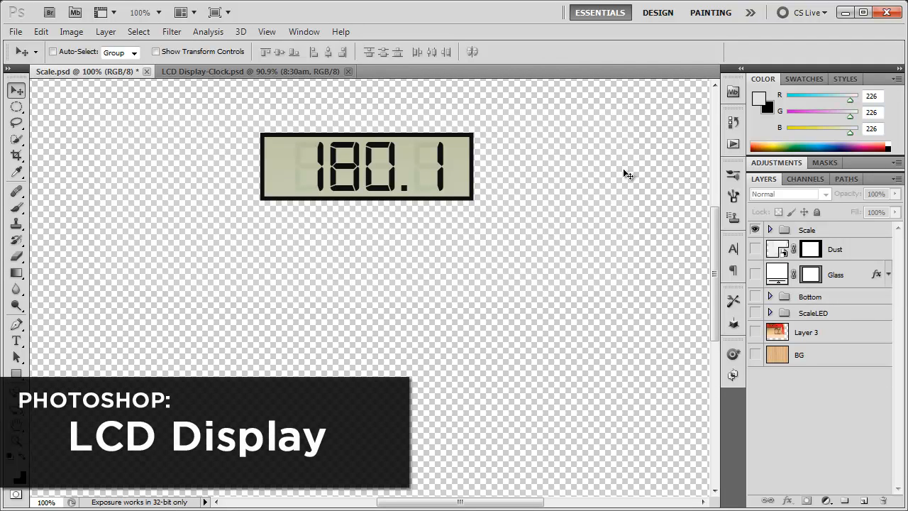
mouse_move(600, 162)
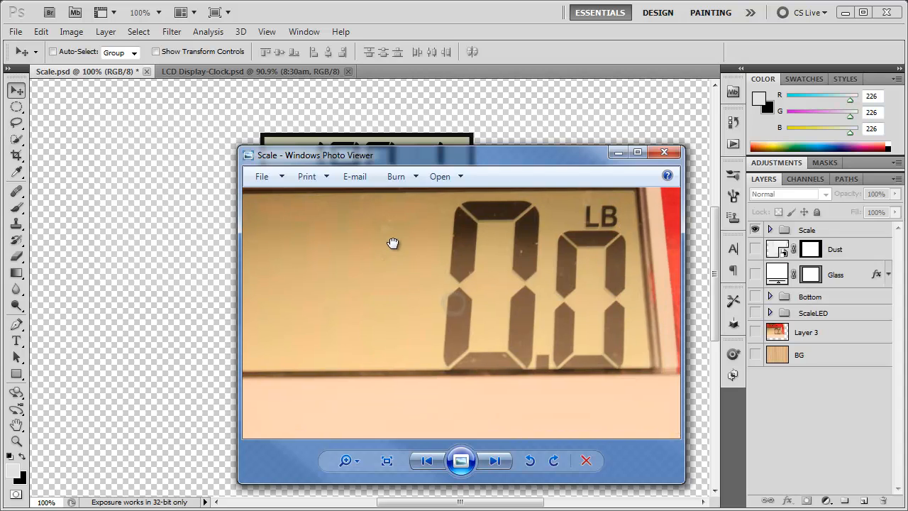
Close the reference photo and create an 800 × 300 px document named 'LCD Display'.
left_click(664, 151)
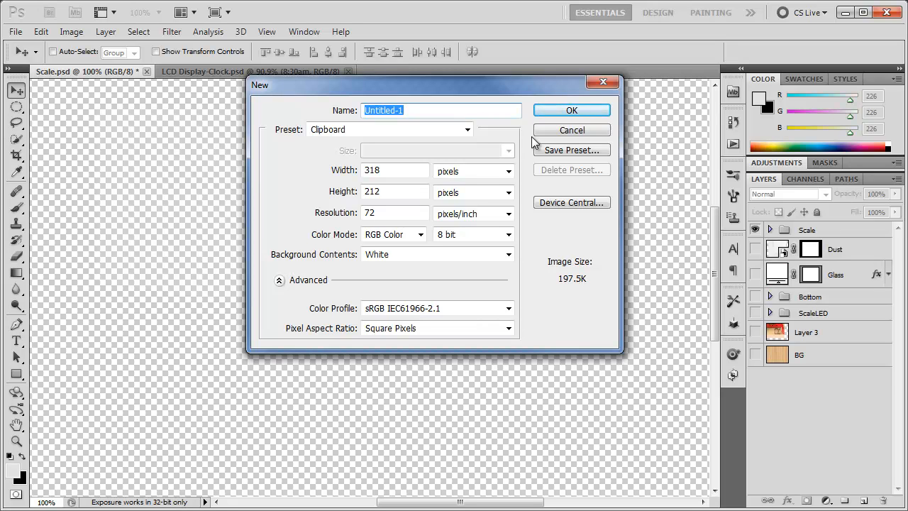
type("LCD")
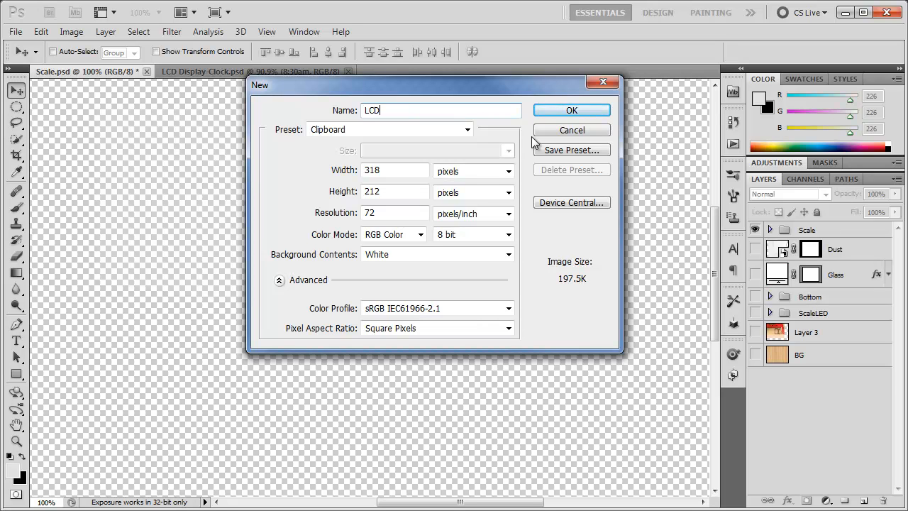
type("Display")
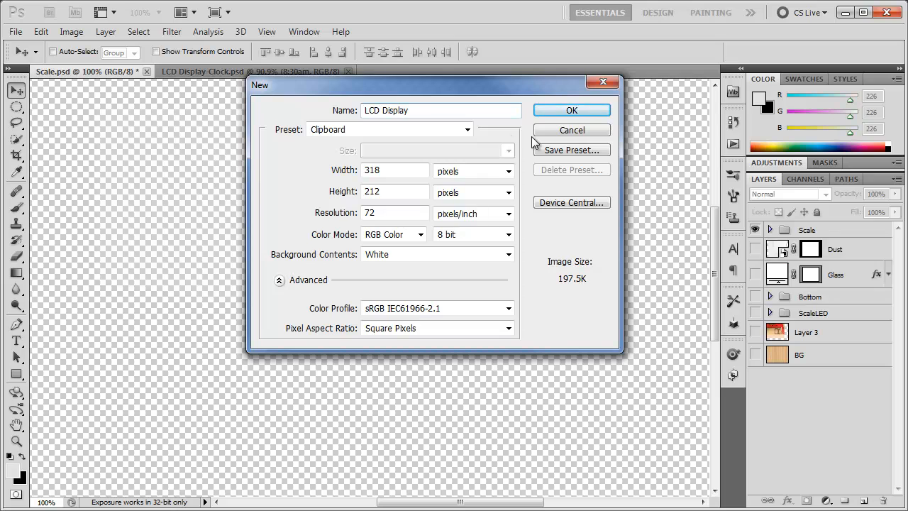
type("800")
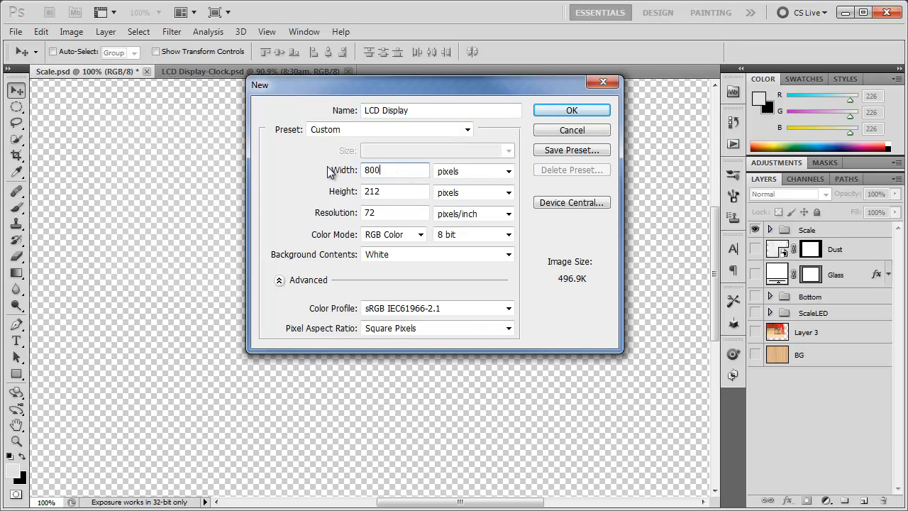
type("300")
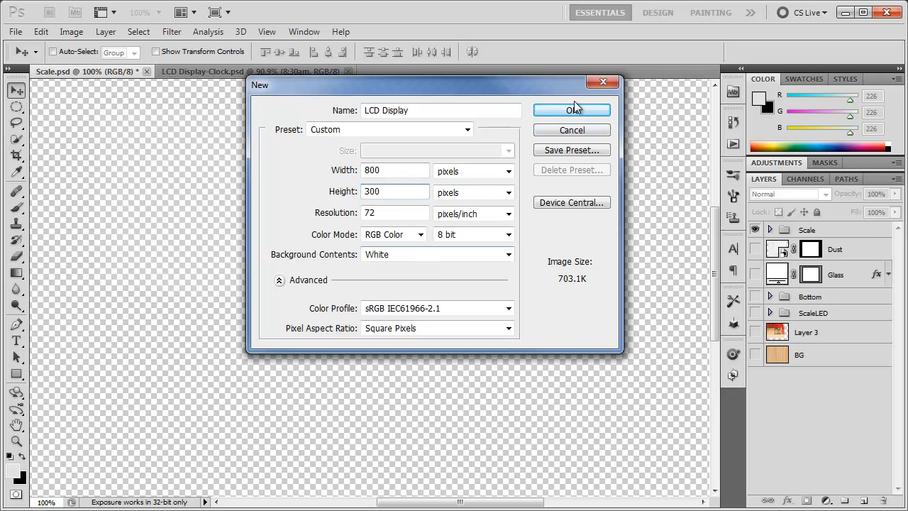
left_click(572, 110)
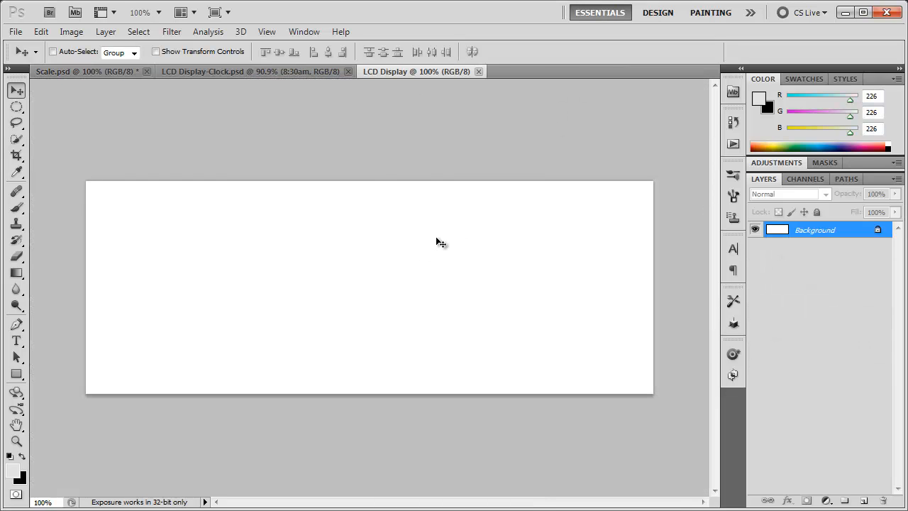
mouse_move(426, 261)
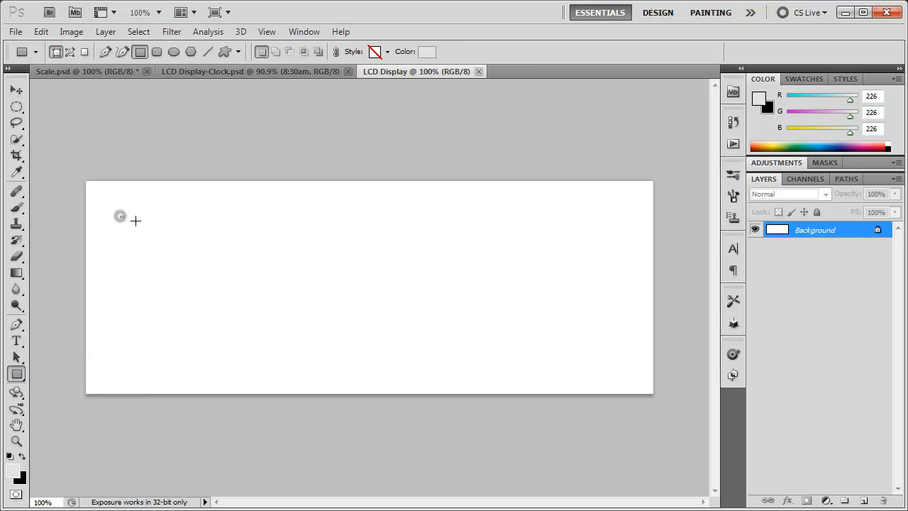
Draw a light grey rectangle across most of the canvas and rename its layer 'LCD BG'.
left_click_drag(121, 217, 621, 370)
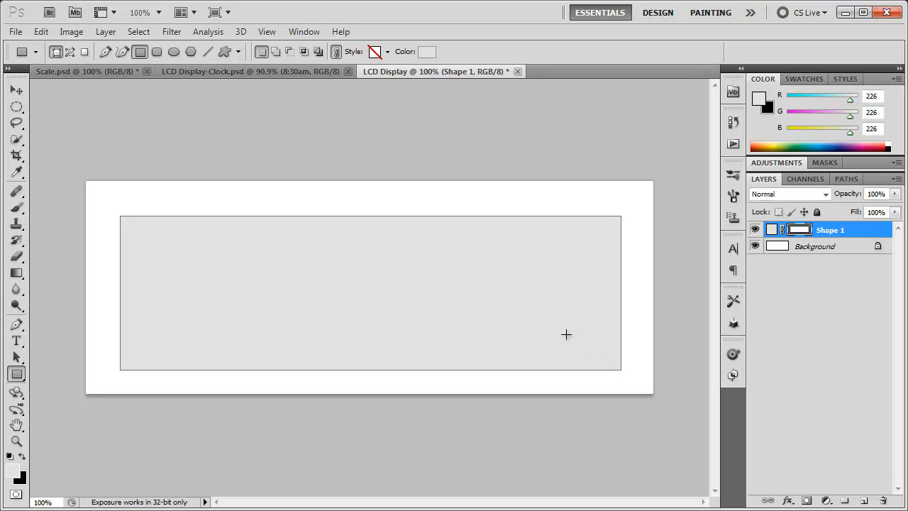
left_click(11, 89)
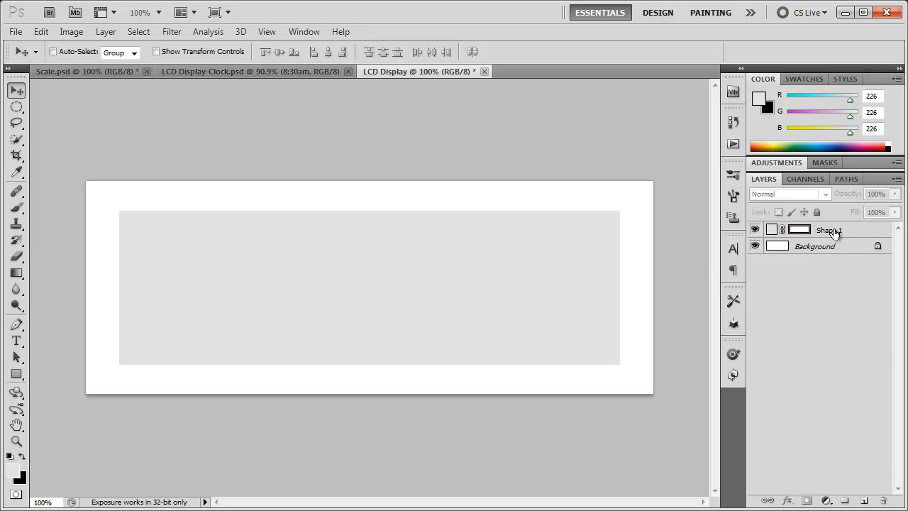
double_click(828, 230)
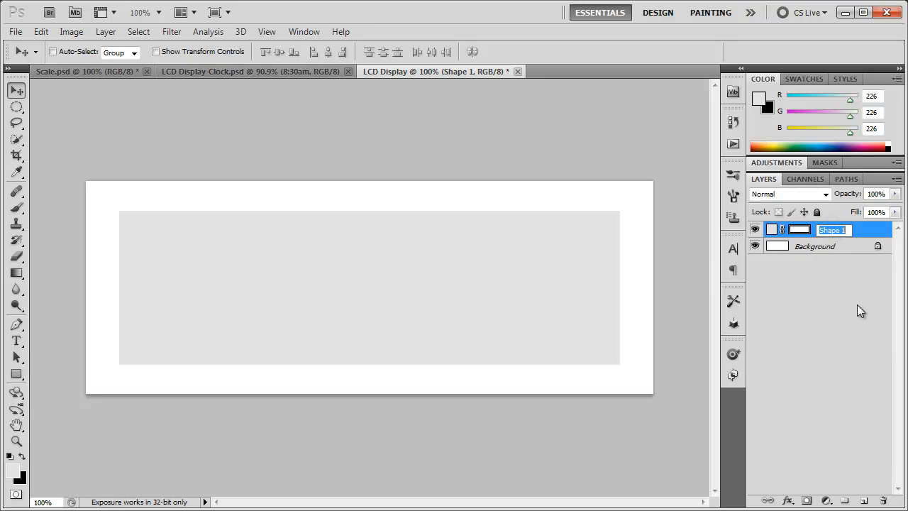
type("LCD BG")
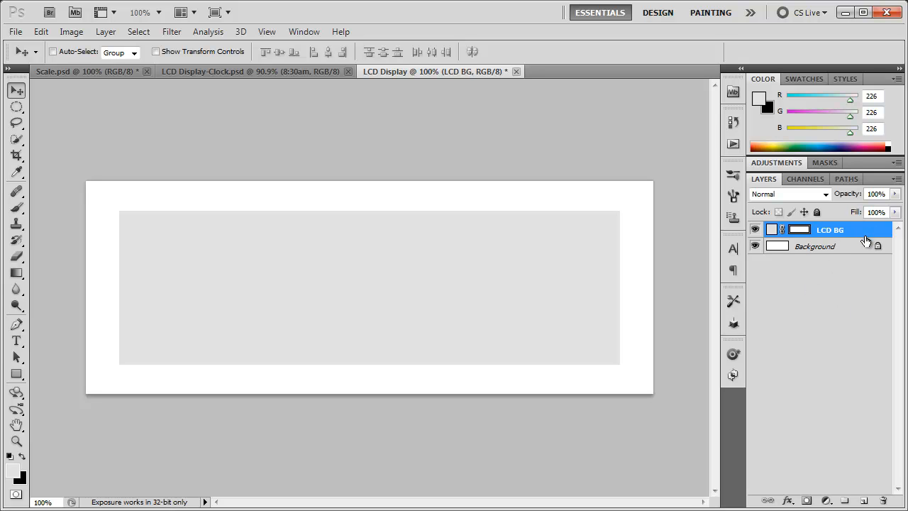
Add a gradient overlay to LCD BG with both stops set to pale olive #c0c8ad.
double_click(829, 229)
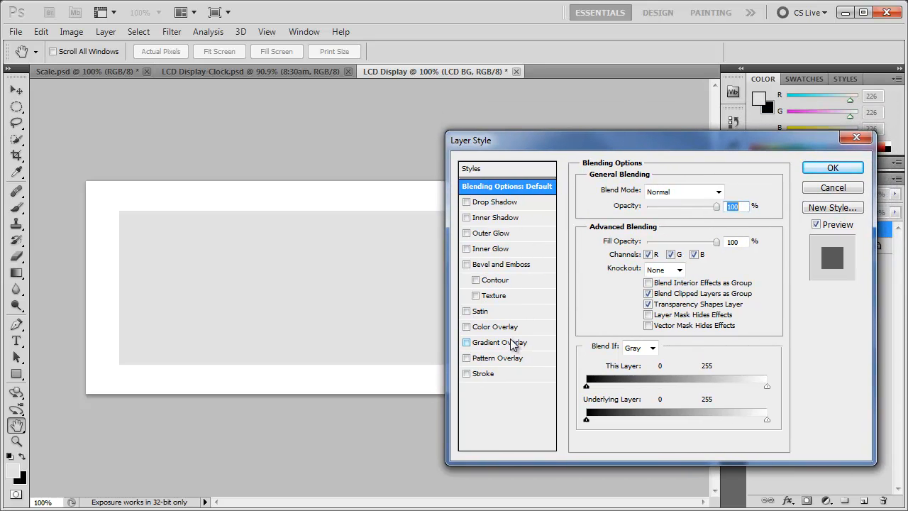
left_click(466, 342)
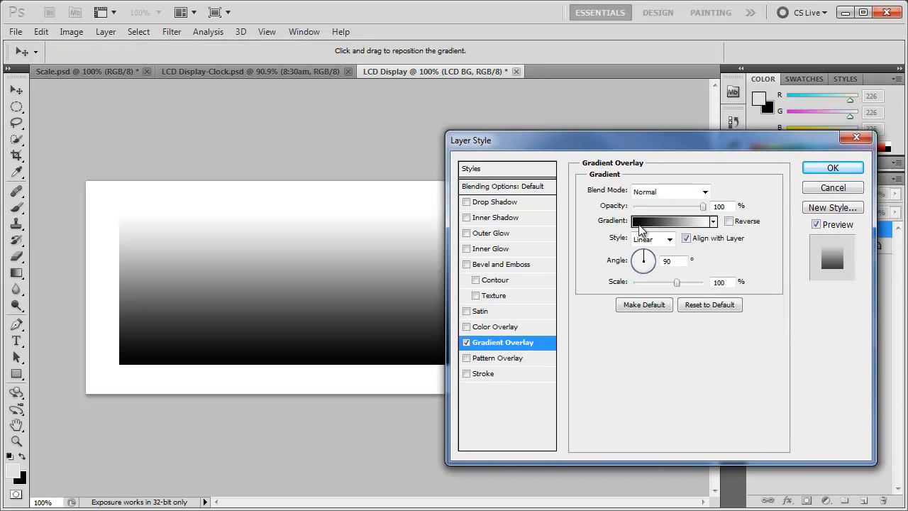
left_click(670, 220)
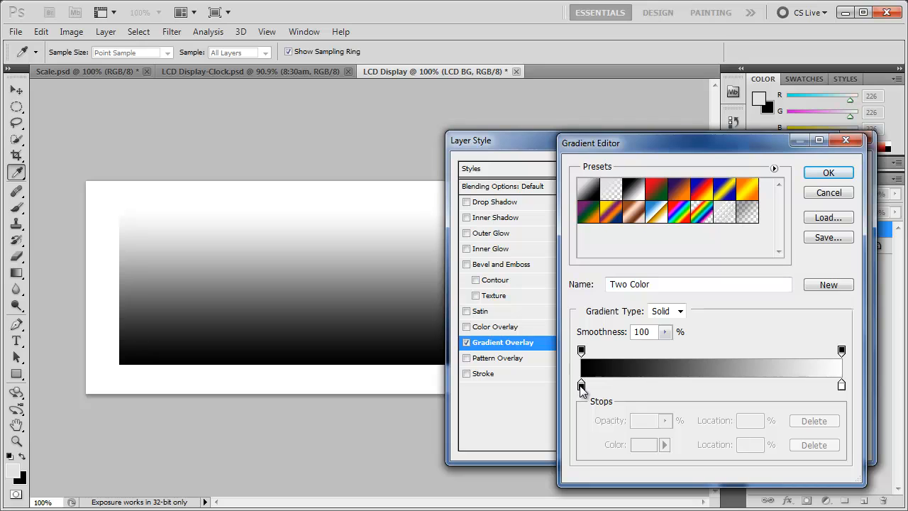
double_click(580, 384)
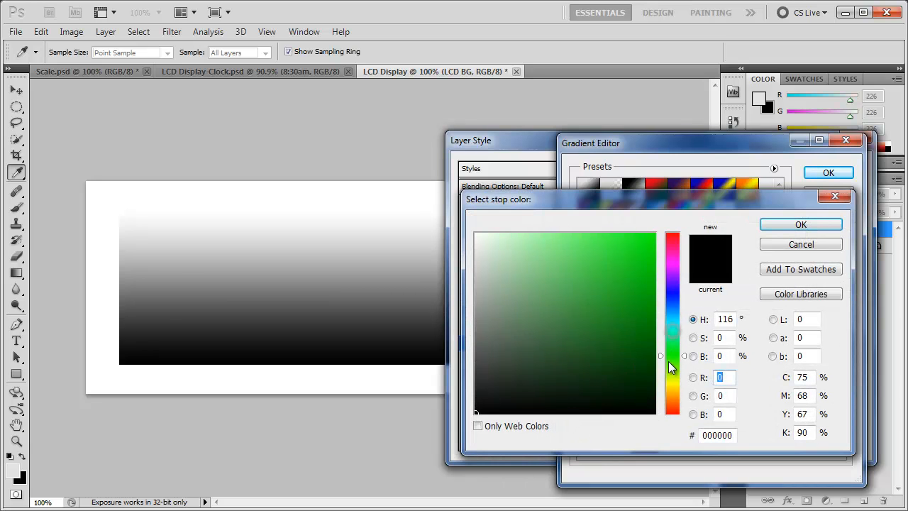
left_click(516, 285)
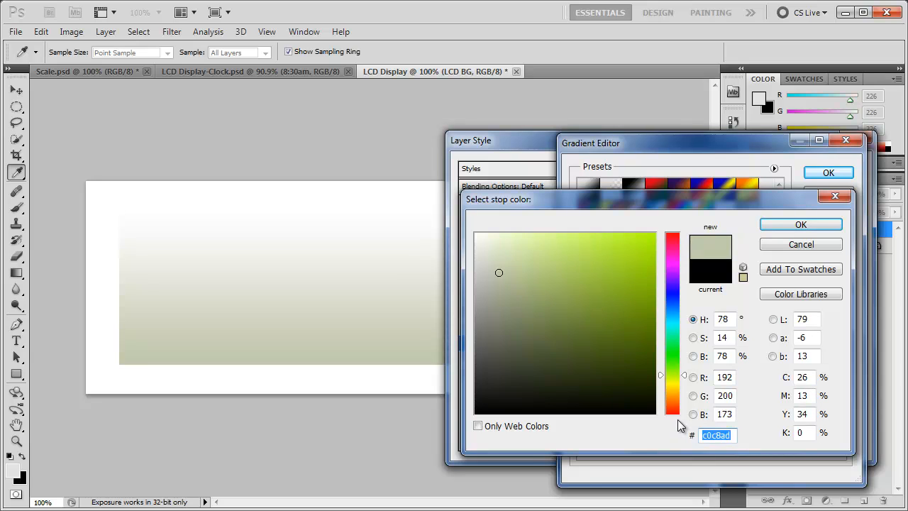
mouse_move(771, 411)
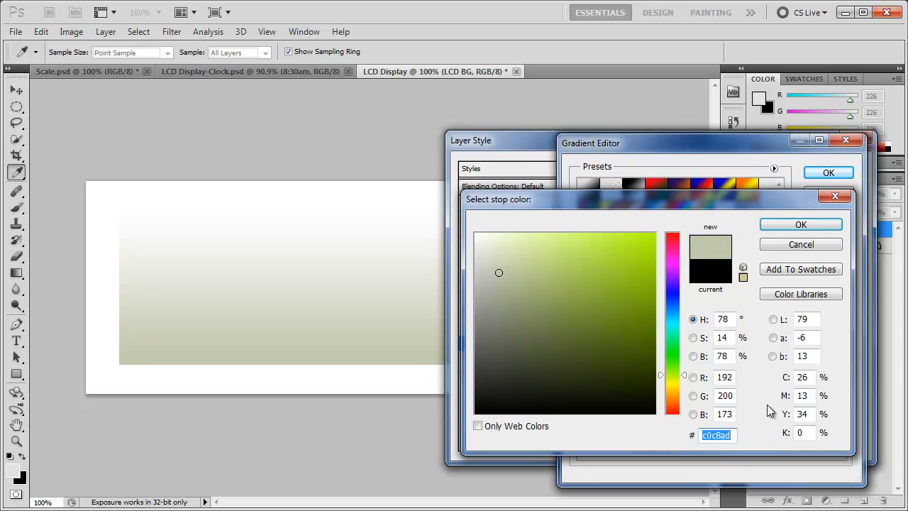
left_click(800, 224)
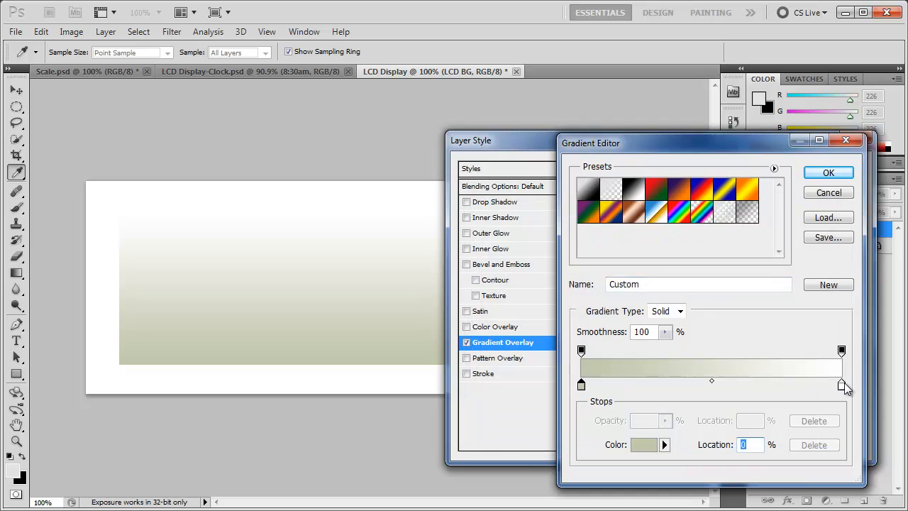
left_click(643, 444)
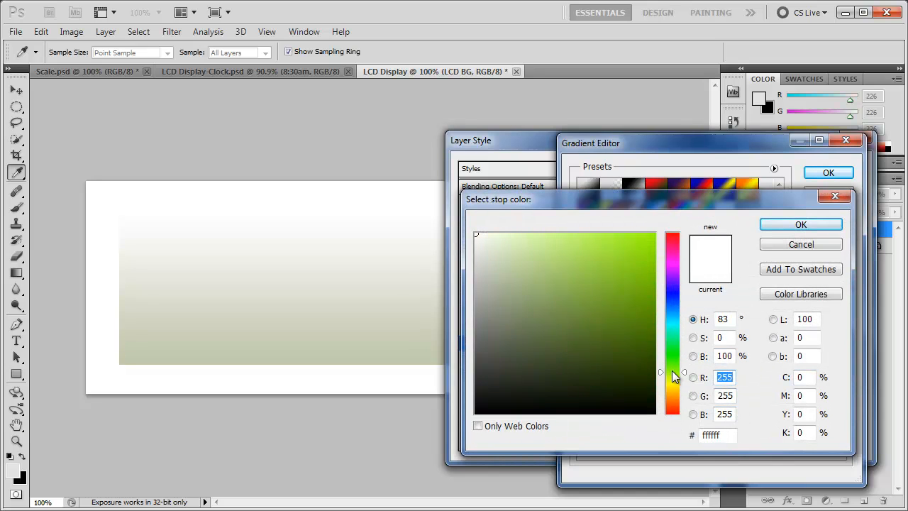
left_click(506, 282)
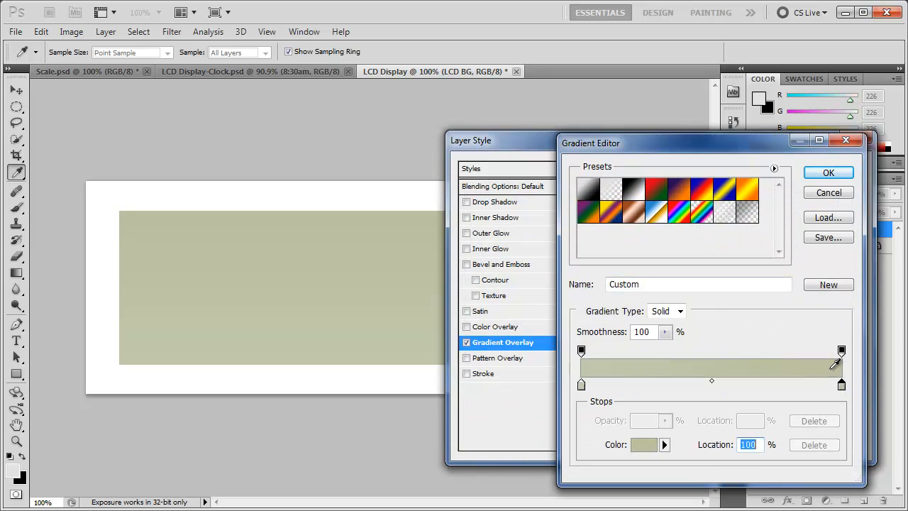
left_click(828, 172)
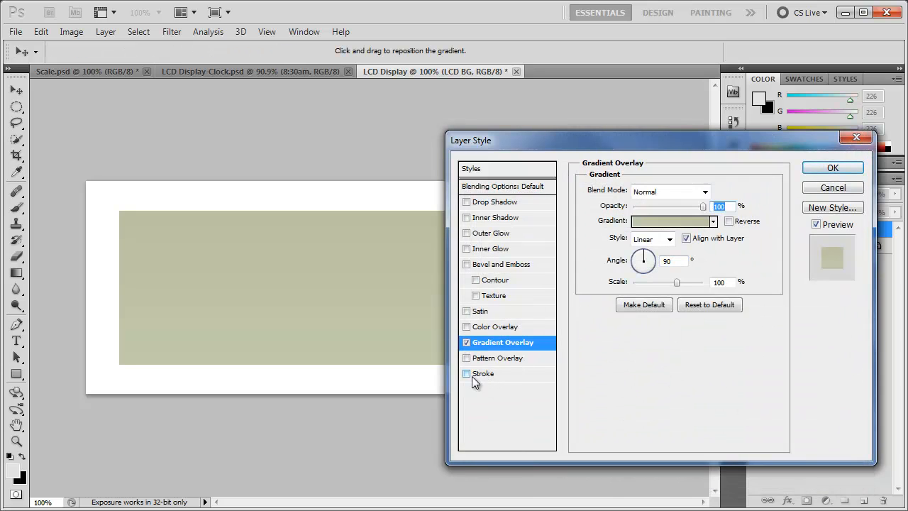
Make LCD BG's black stroke 6 px thick, positioned Inside.
left_click(466, 374)
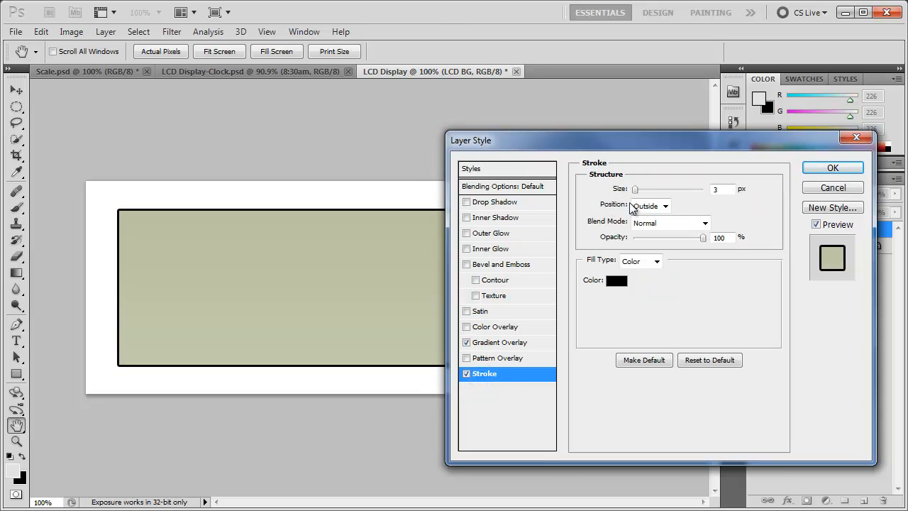
left_click(648, 205)
type("6")
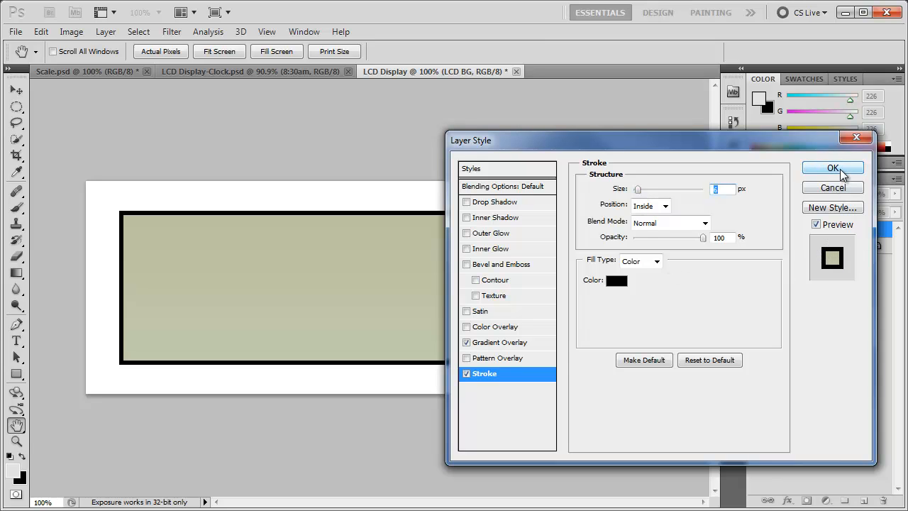
left_click(832, 168)
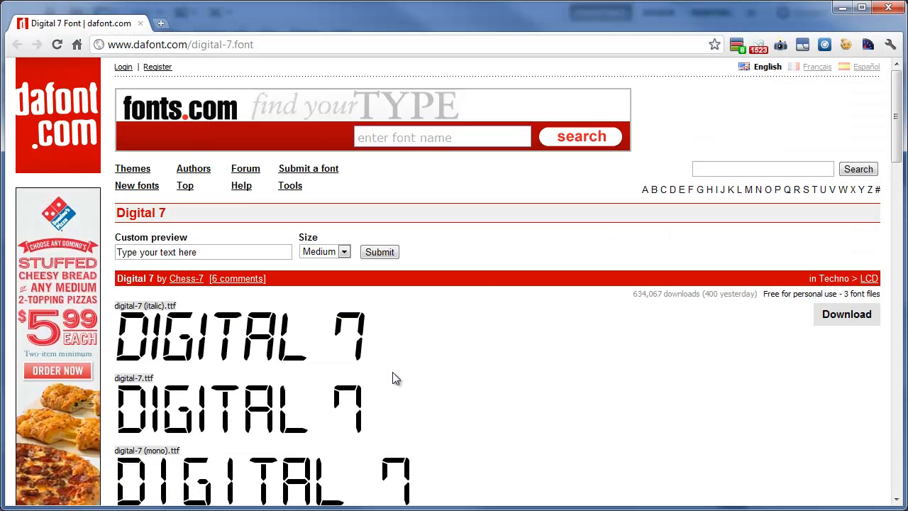
mouse_move(454, 383)
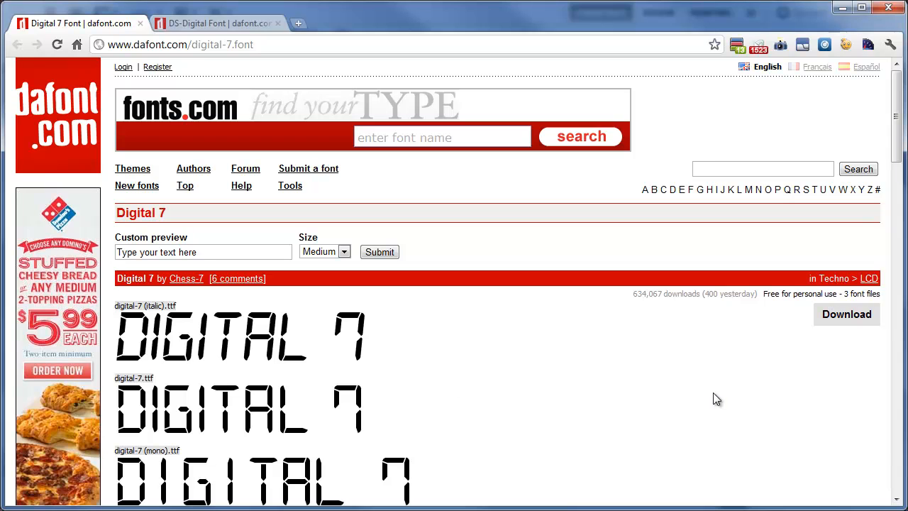
Browse the Digital 7 glyph chart, then the DS-Digital font page in the second tab.
scroll("down", 3)
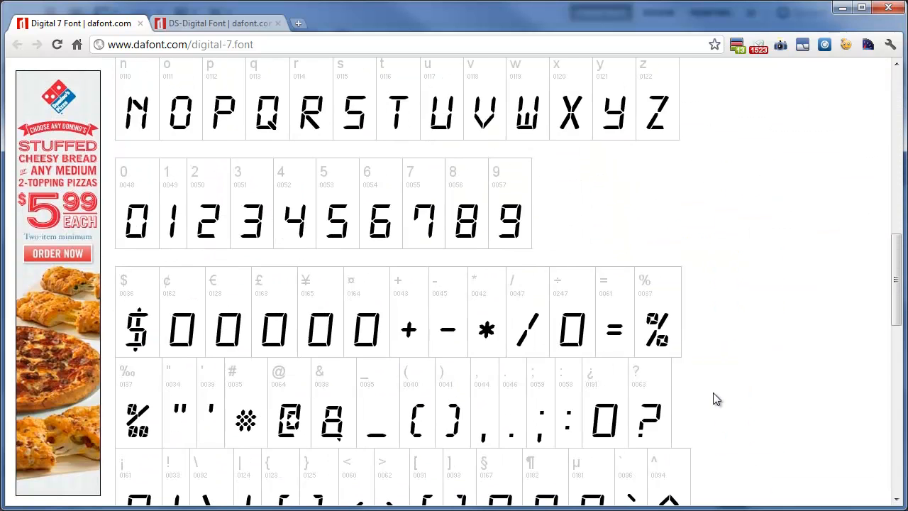
scroll("up", 3)
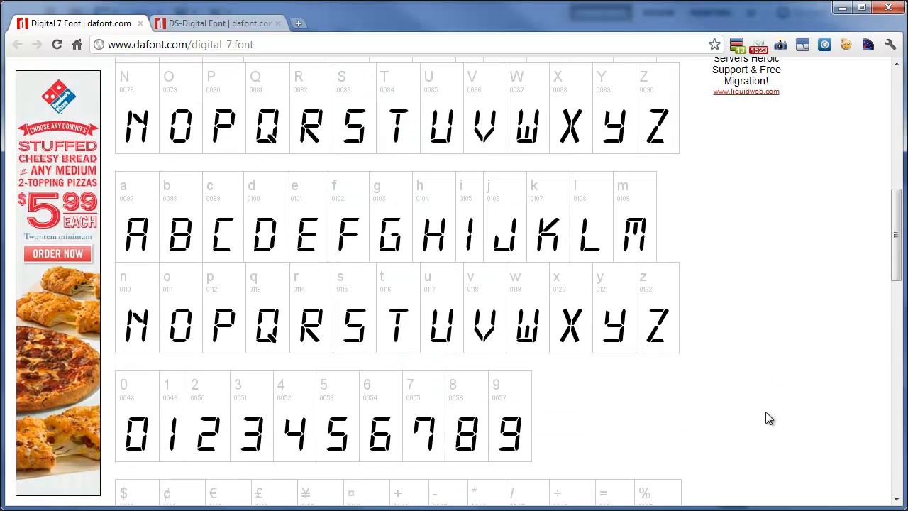
scroll("down", 3)
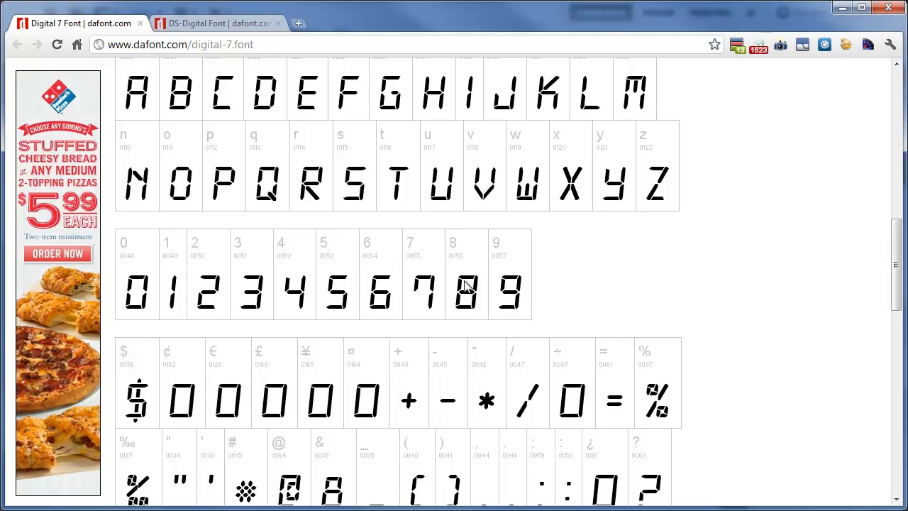
mouse_move(436, 283)
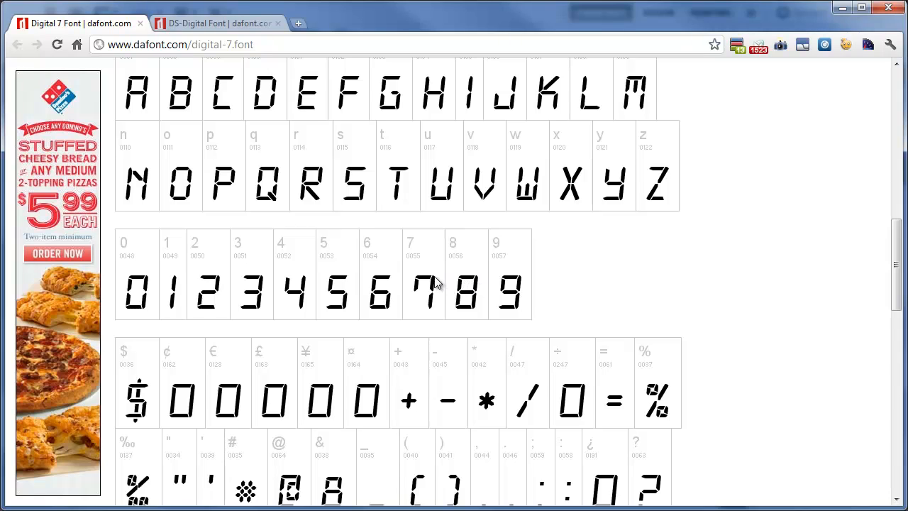
mouse_move(423, 287)
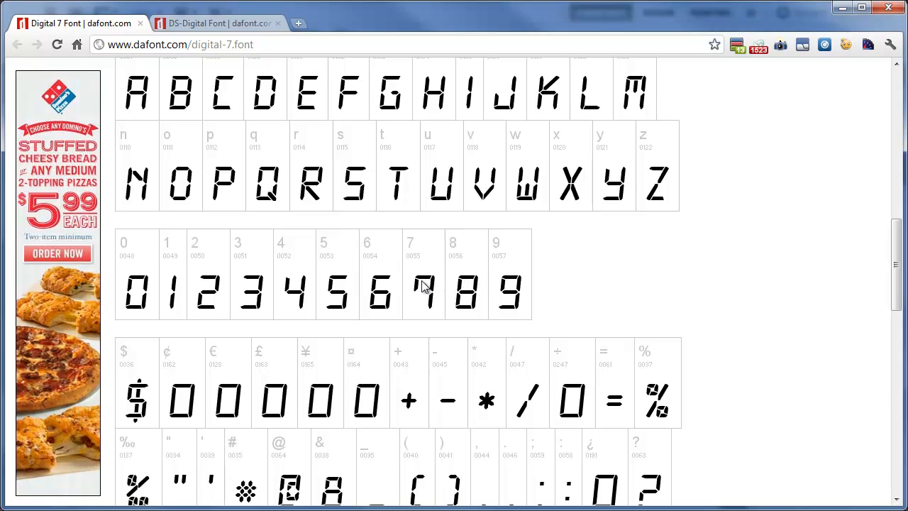
scroll("down", 3)
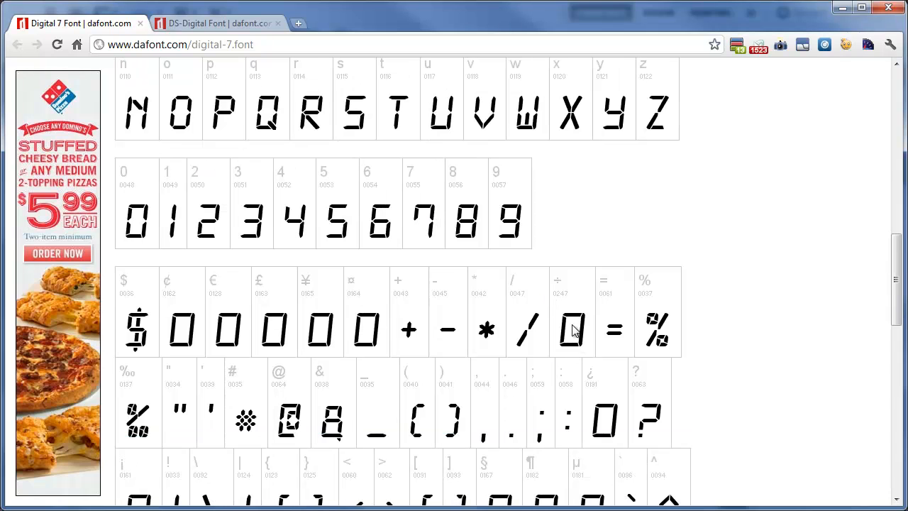
left_click(216, 24)
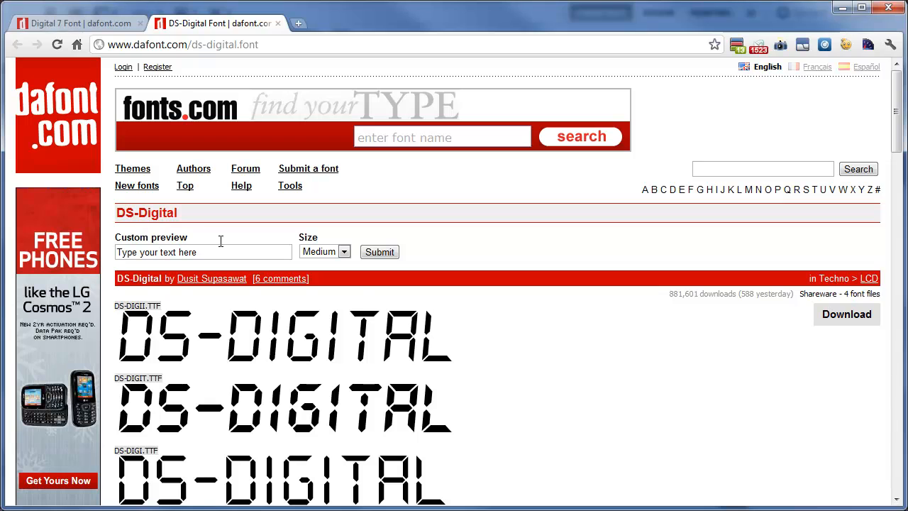
scroll("down", 3)
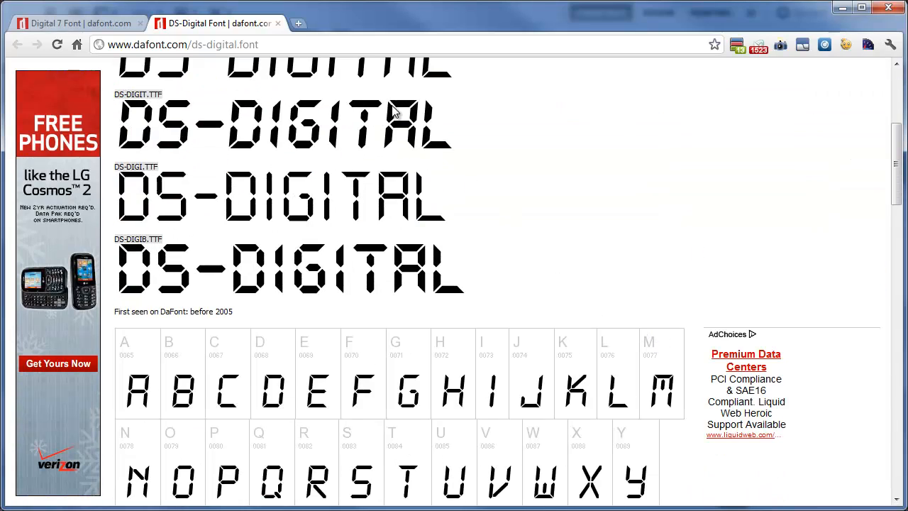
scroll("down", 3)
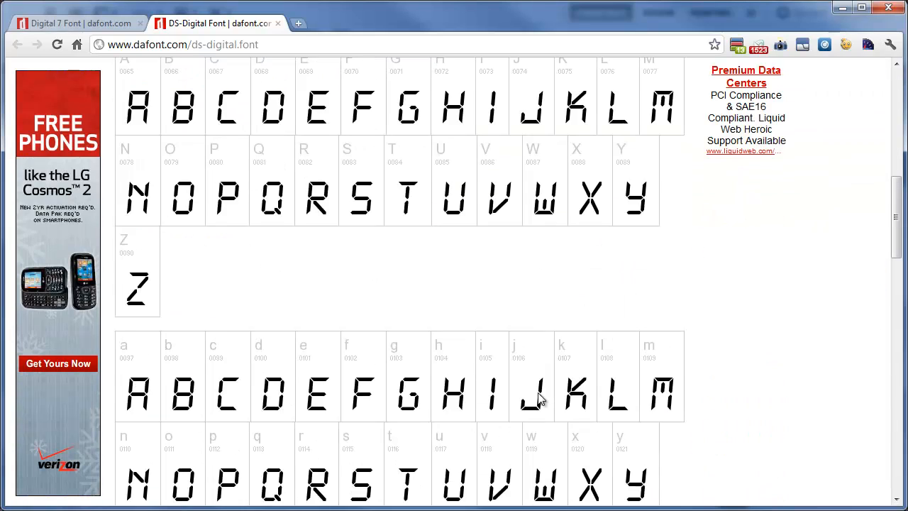
scroll("down", 3)
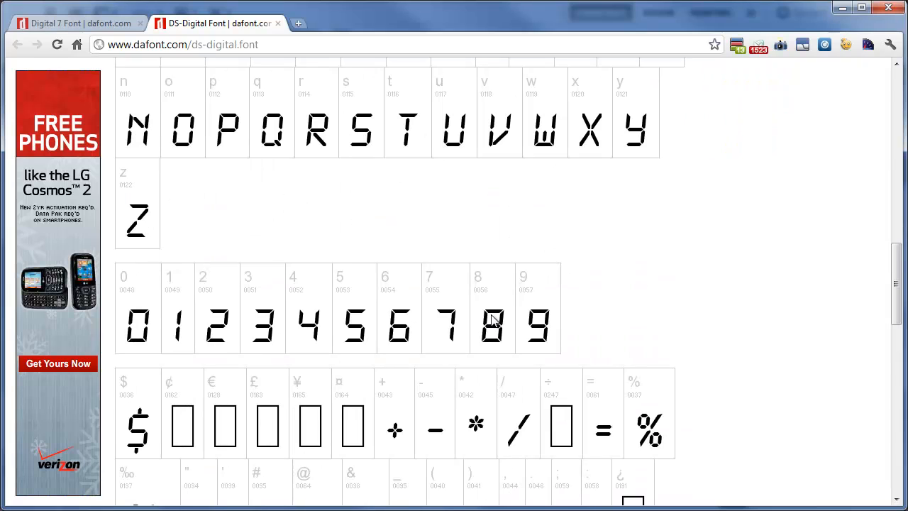
mouse_move(532, 325)
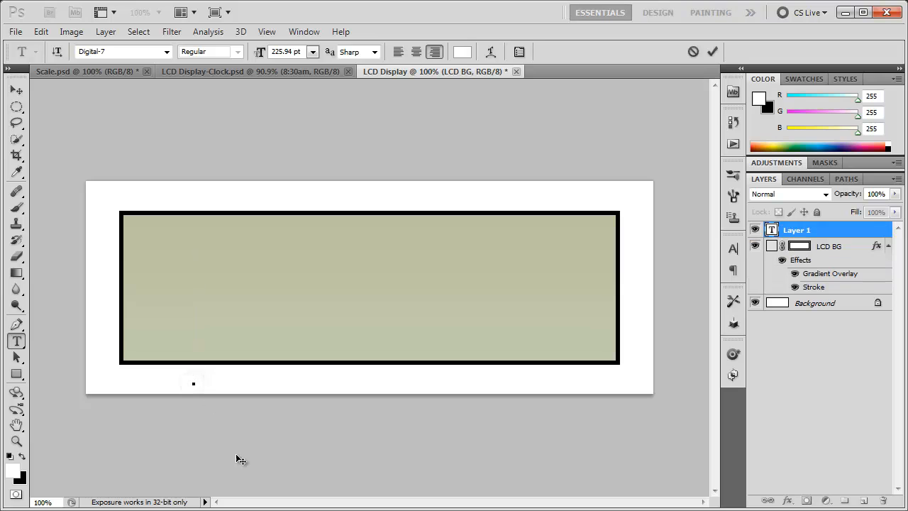
mouse_move(284, 479)
type("888.8")
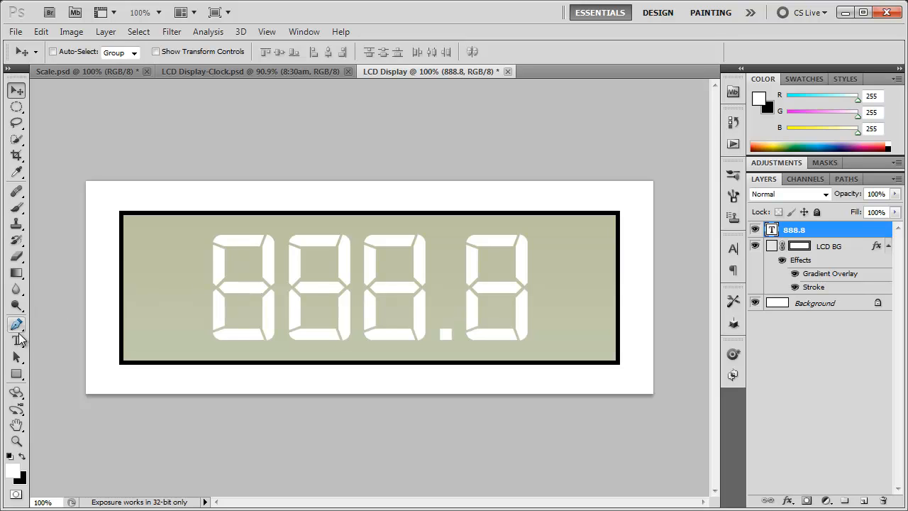
Pick the Horizontal Type tool for the Digital-7 888.8 digits.
left_click(16, 324)
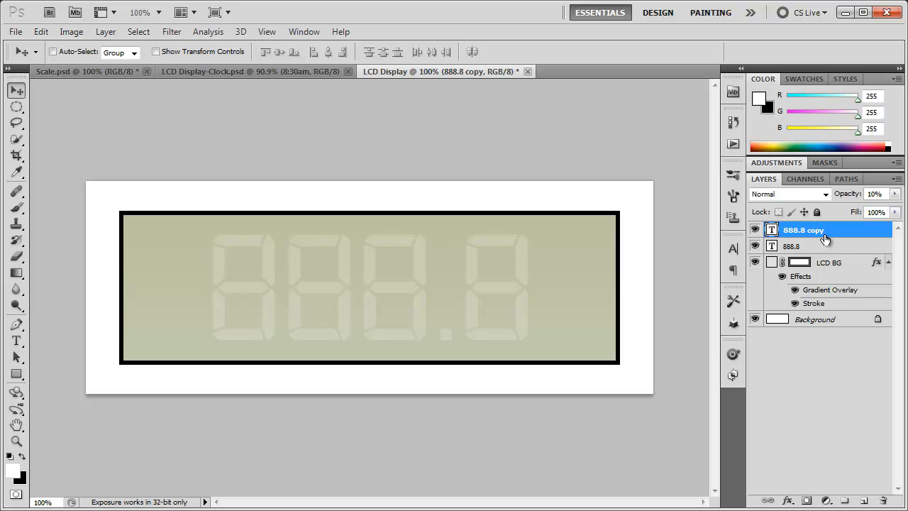
mouse_move(826, 240)
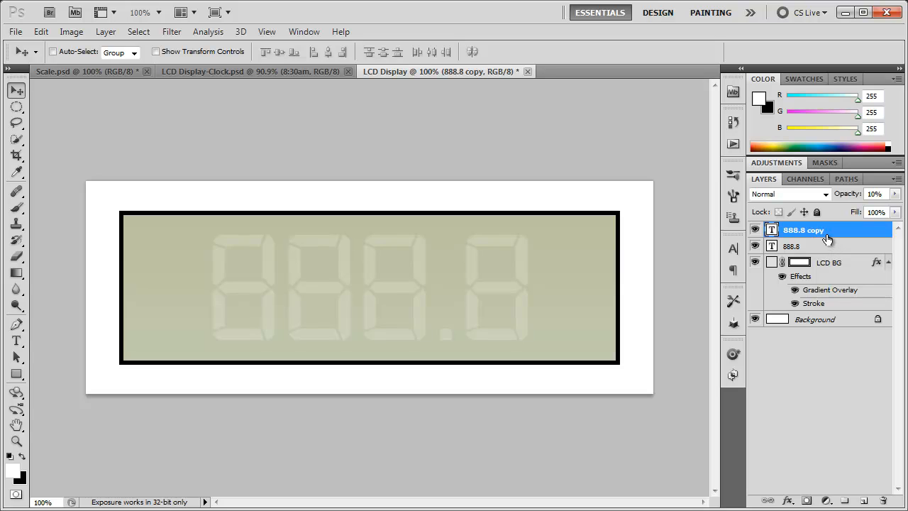
Hide the 888.8 copy and lock the original 888.8 layer.
left_click(792, 245)
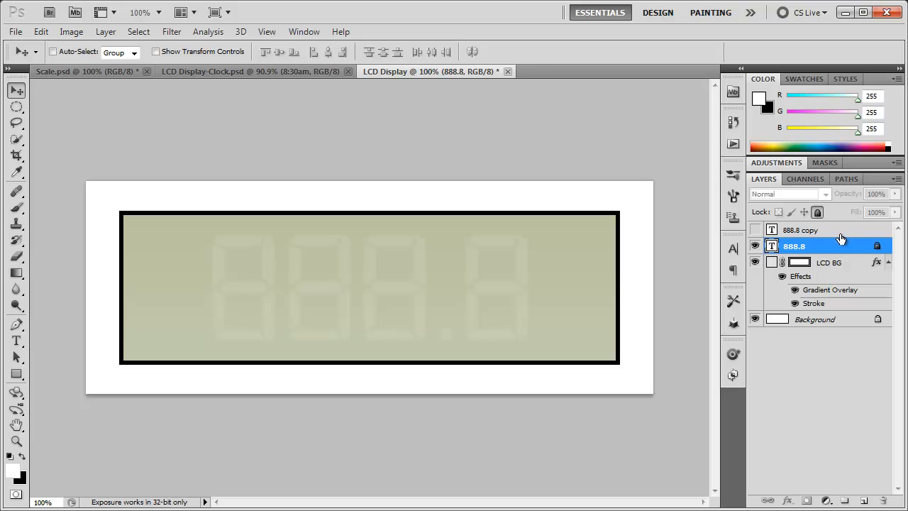
left_click(800, 230)
type("180")
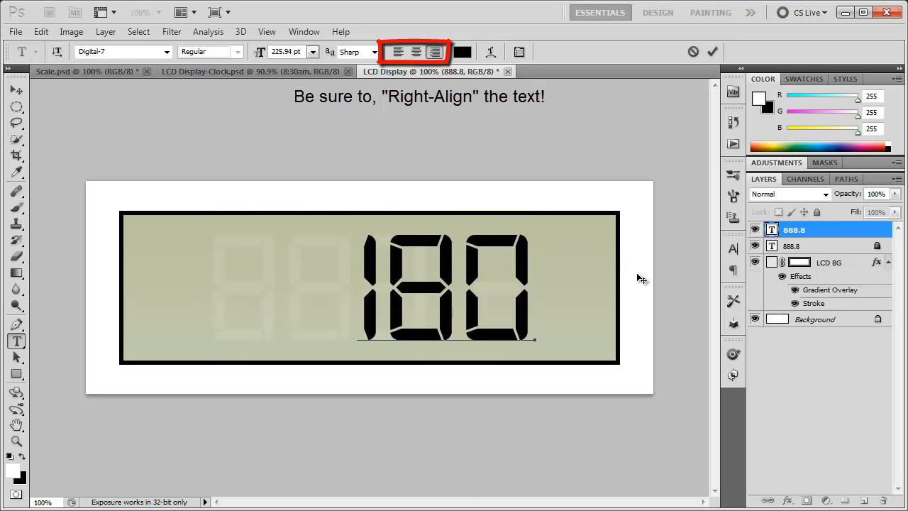
Right-align the black 180.5 readout digits.
left_click(433, 51)
type(".5")
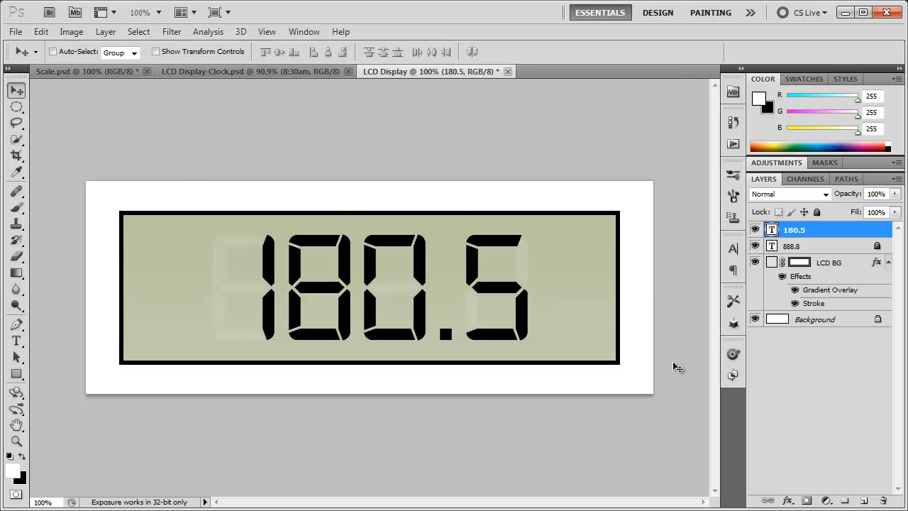
mouse_move(684, 428)
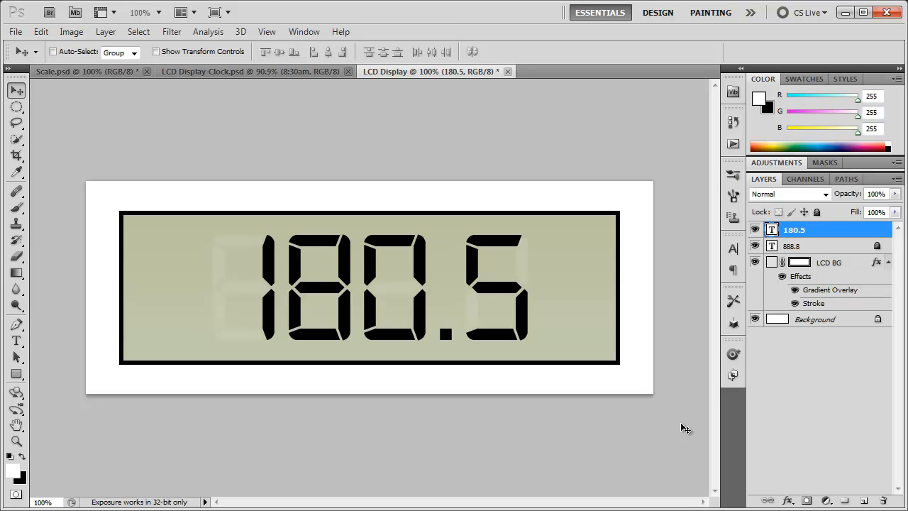
mouse_move(580, 344)
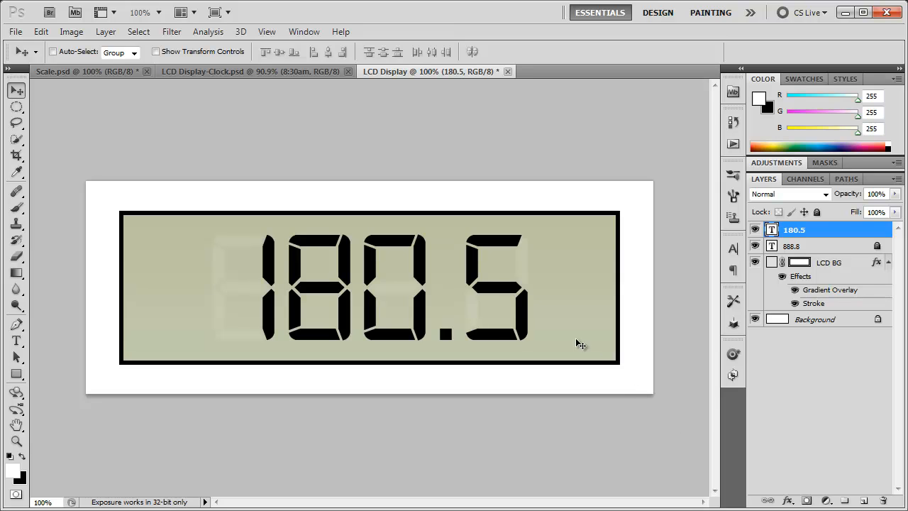
mouse_move(654, 372)
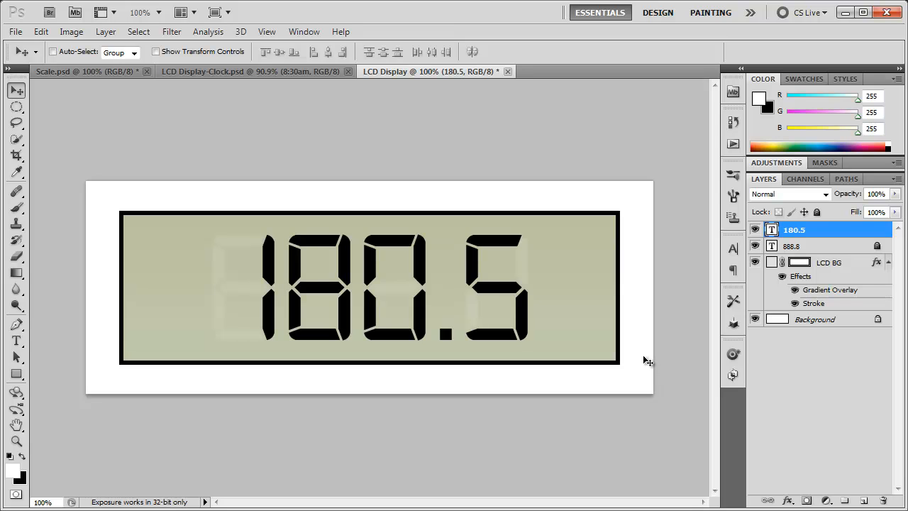
mouse_move(634, 362)
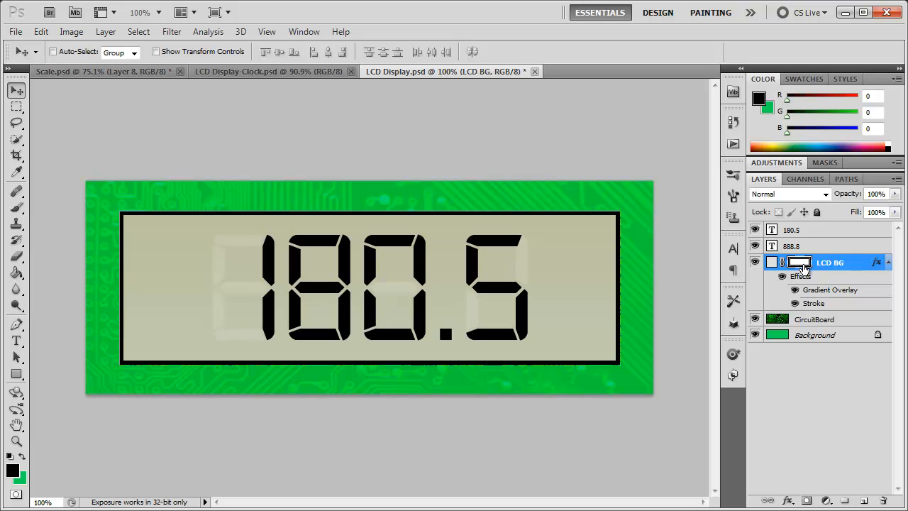
mouse_move(800, 268)
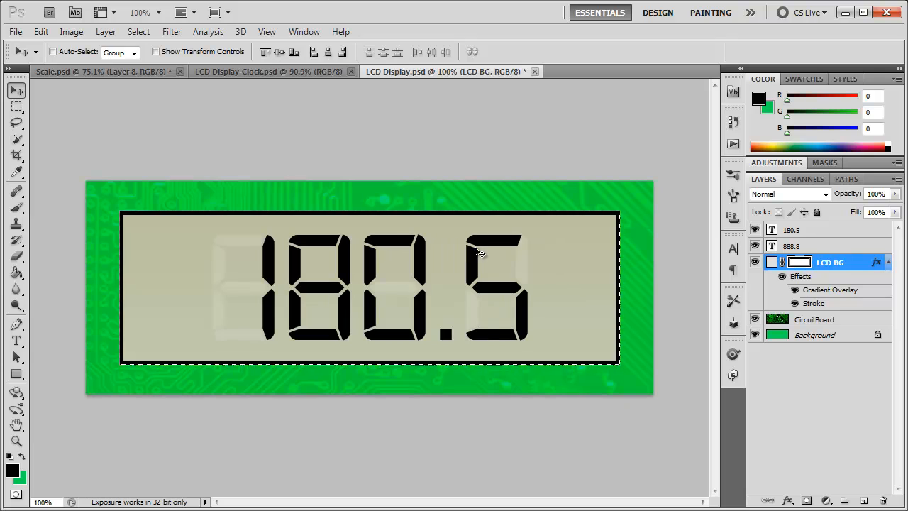
Add a new layer and fill the LCD BG selection on it with white.
left_click(864, 500)
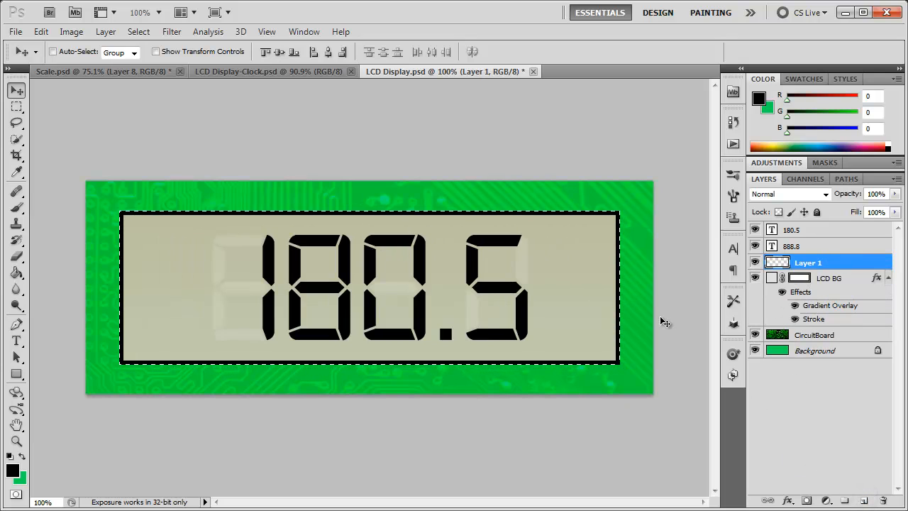
left_click(41, 32)
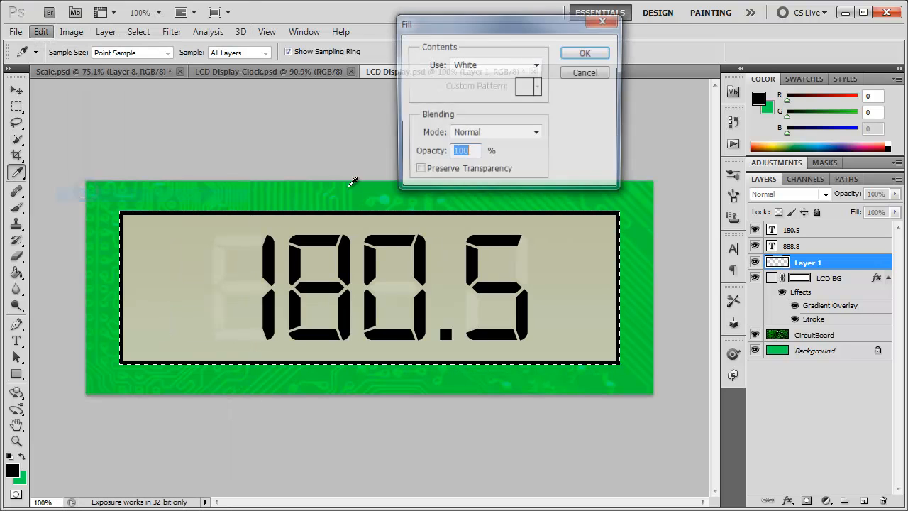
left_click(584, 53)
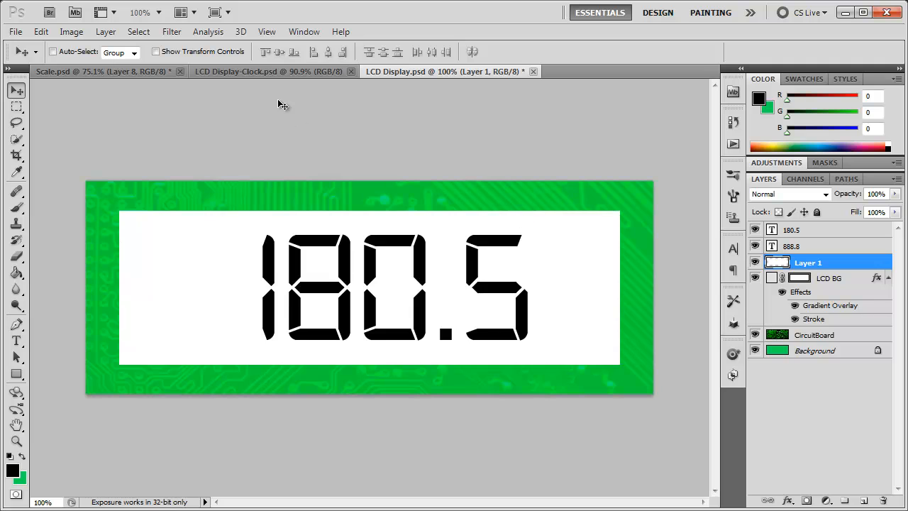
Apply monochromatic Add Noise at about 95% to the white panel layer.
left_click(171, 32)
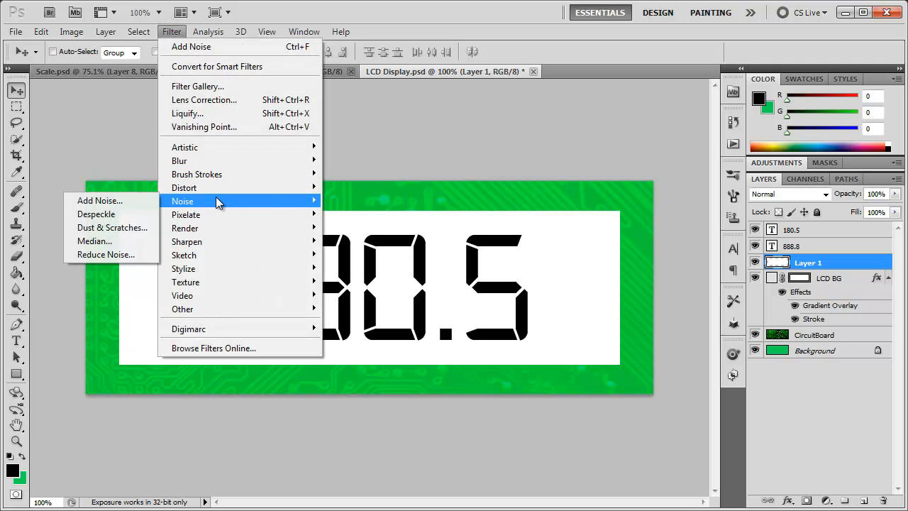
left_click(99, 200)
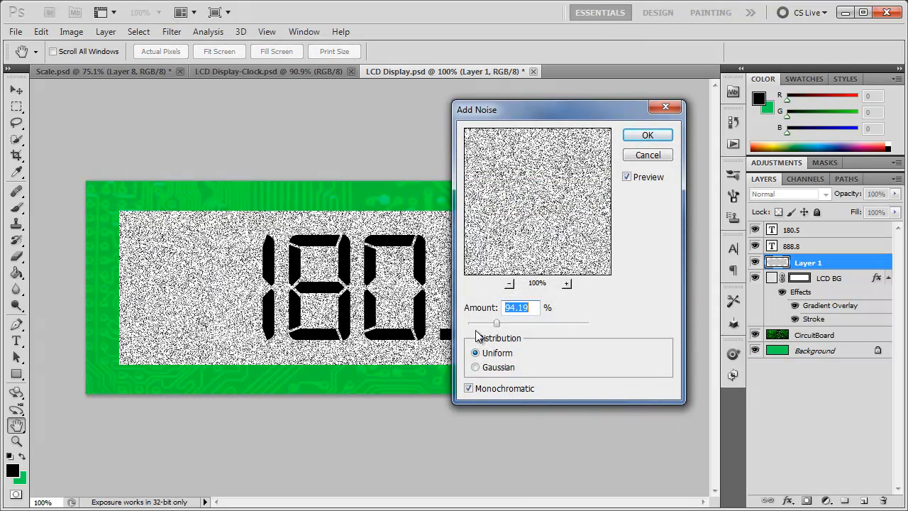
left_click_drag(496, 324, 502, 323)
type("95")
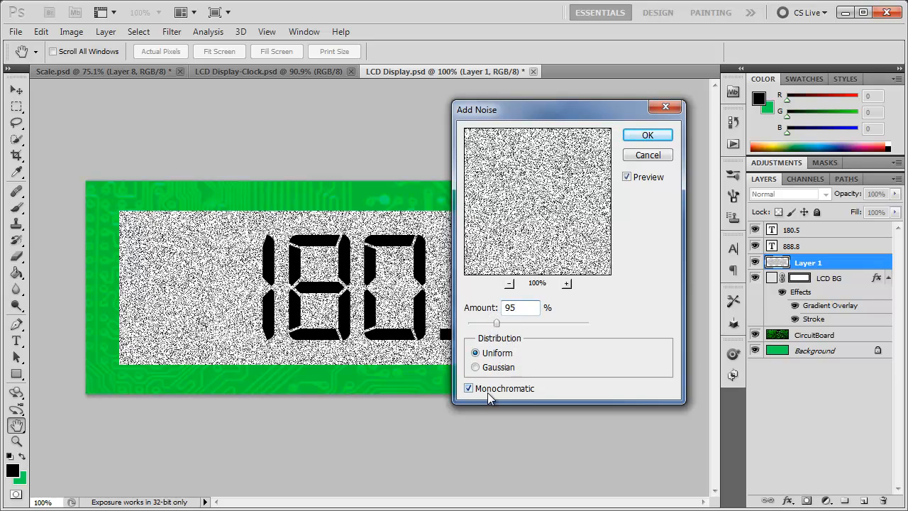
left_click(646, 135)
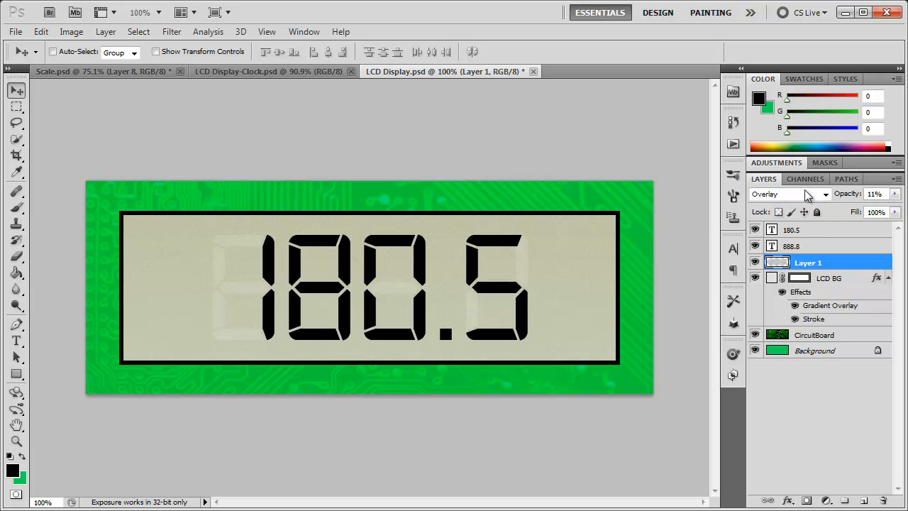
mouse_move(556, 307)
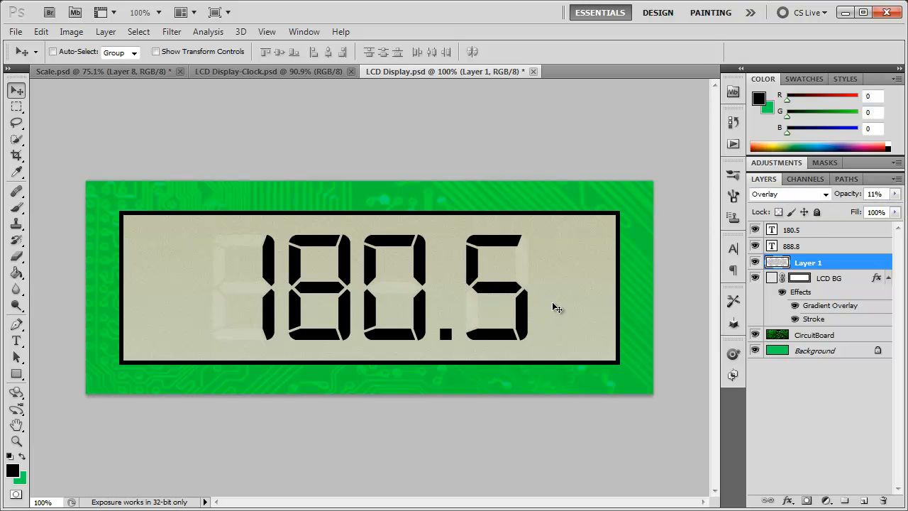
mouse_move(563, 297)
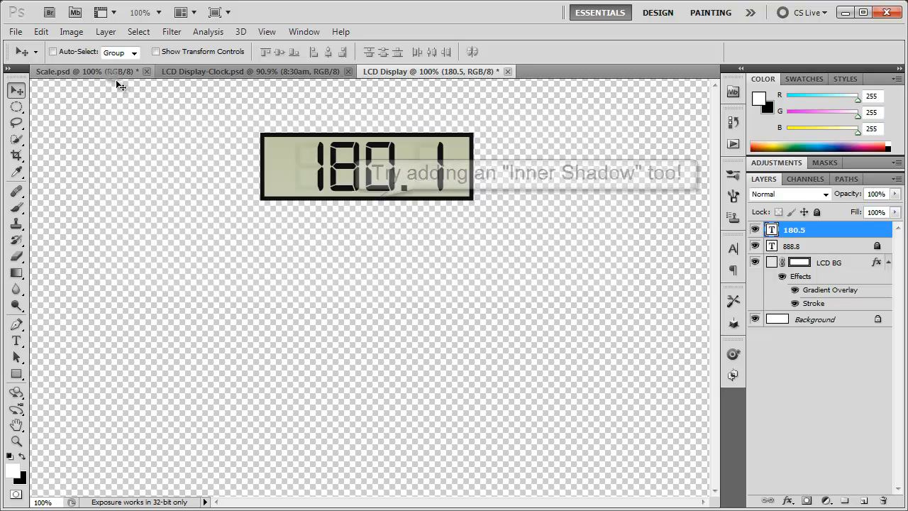
Bring the Scale document to the front to view its 180.1 readout.
left_click(70, 71)
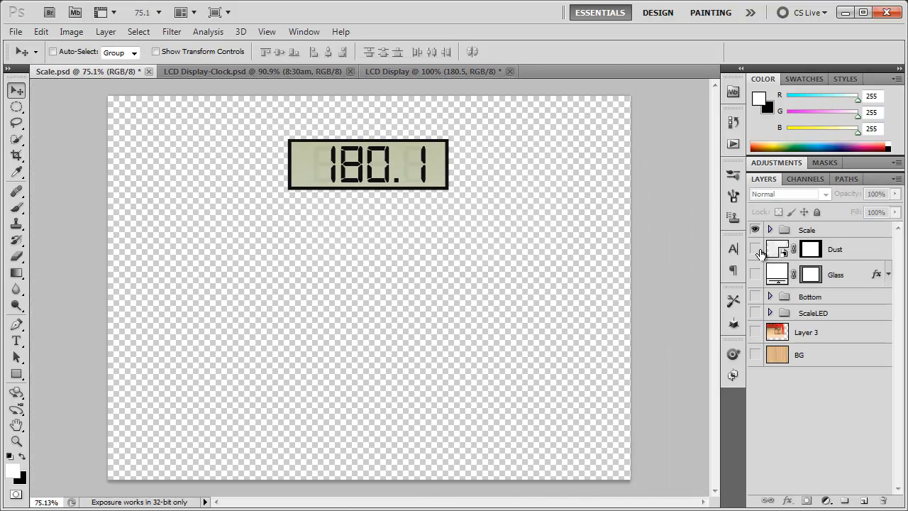
mouse_move(754, 275)
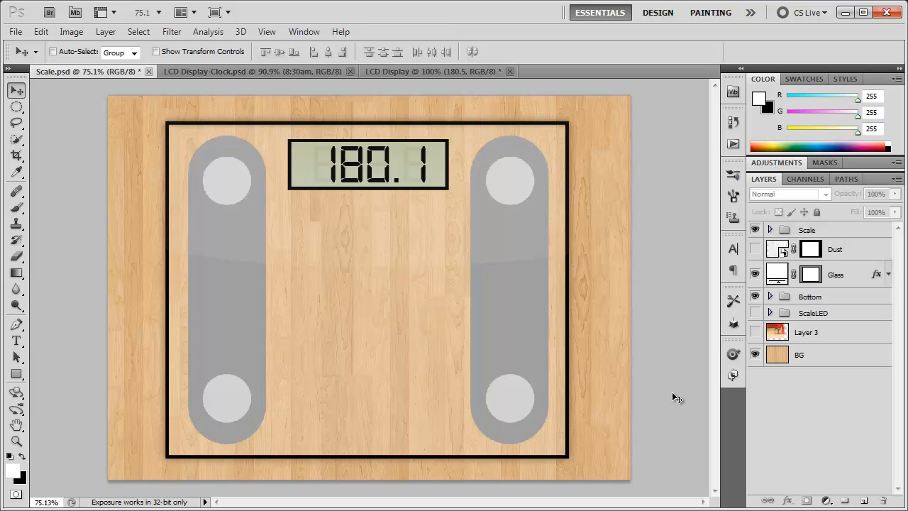
mouse_move(486, 339)
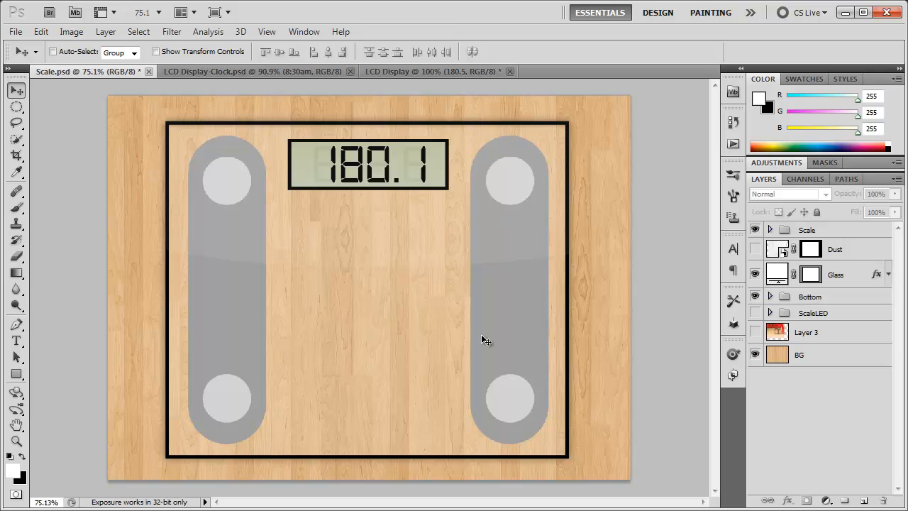
mouse_move(404, 175)
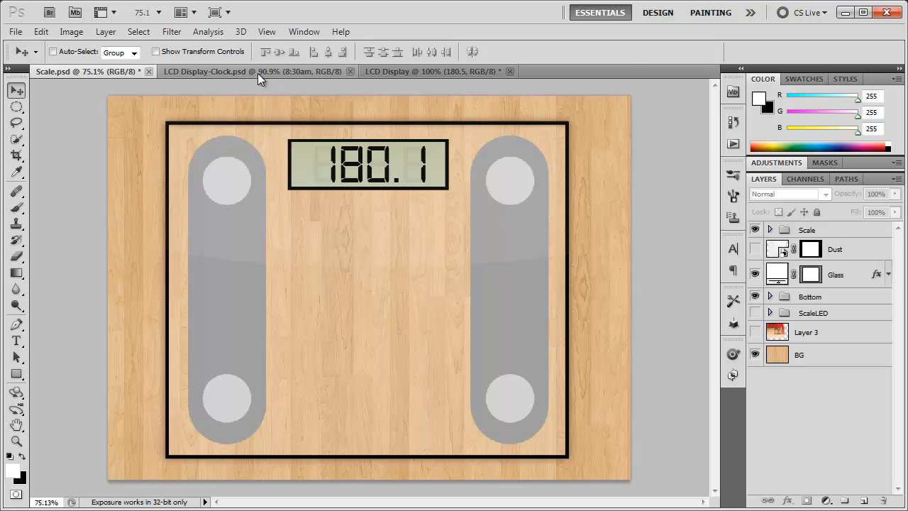
Bring the LCD Display-Clock document forward to view its red 8:30am digits.
left_click(255, 70)
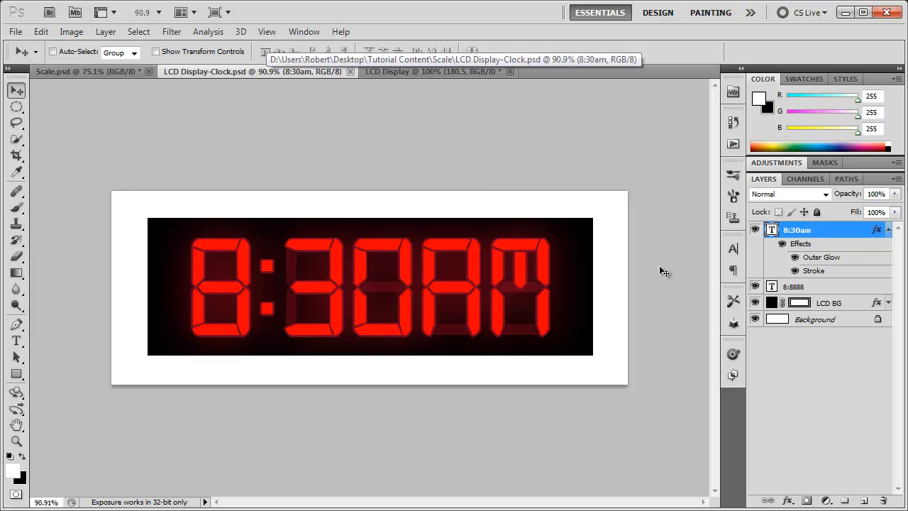
mouse_move(446, 251)
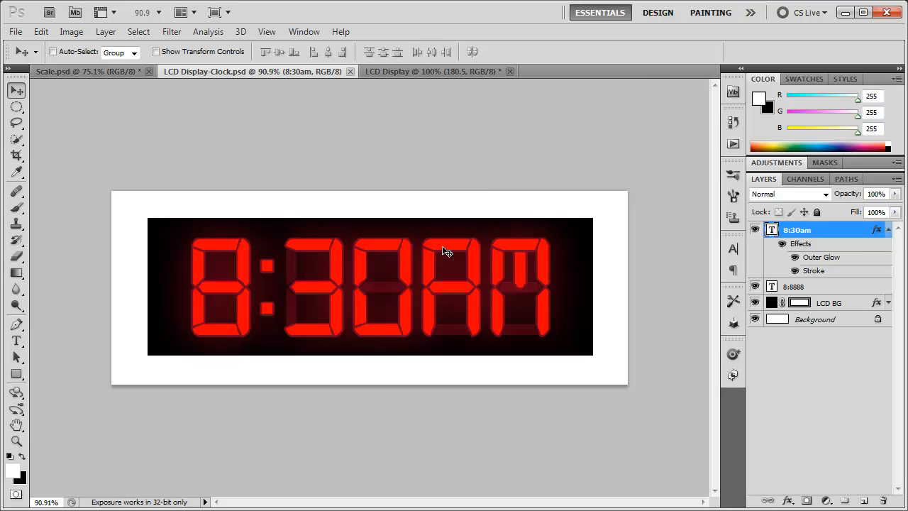
mouse_move(494, 242)
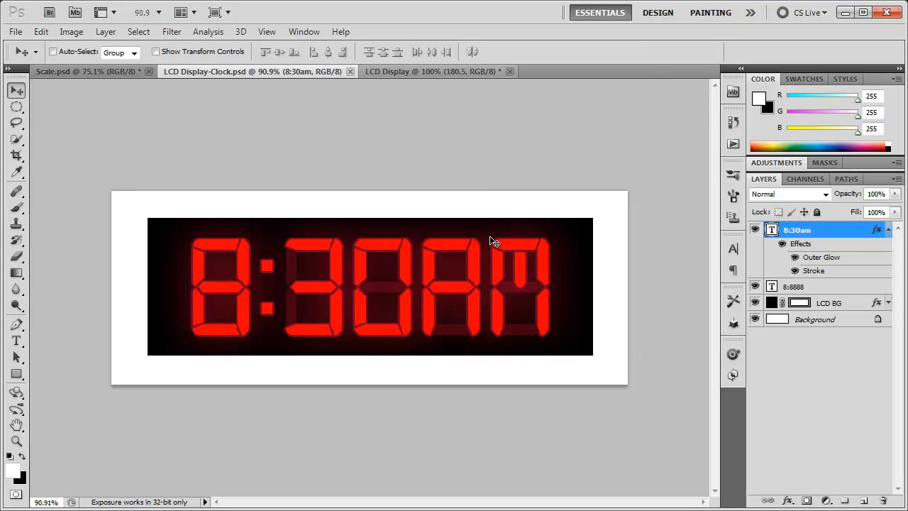
mouse_move(676, 268)
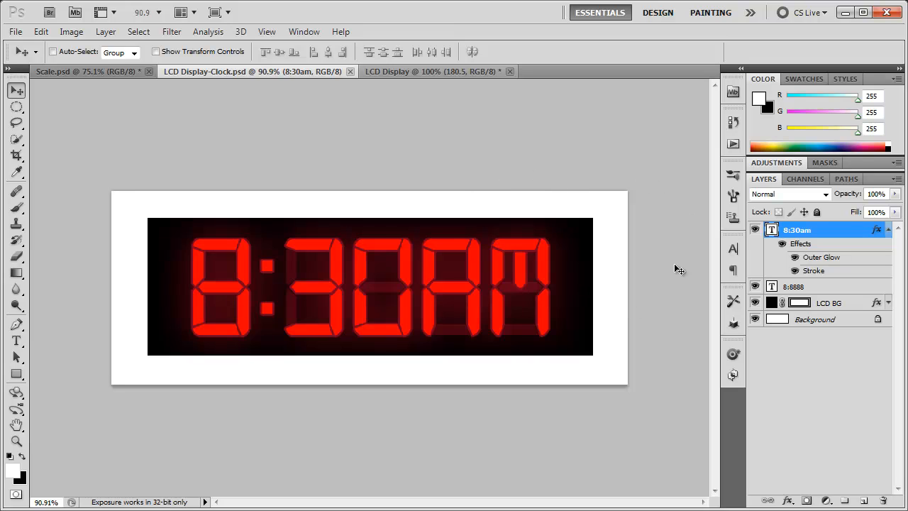
mouse_move(666, 334)
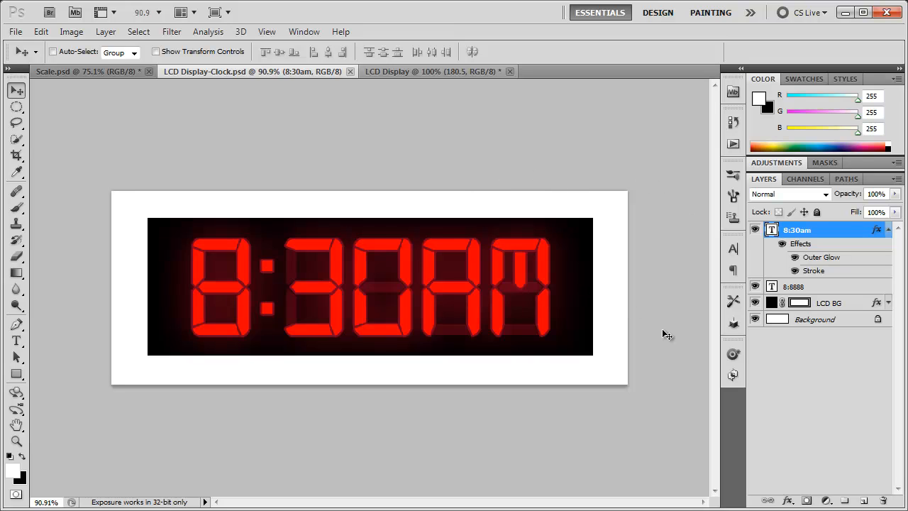